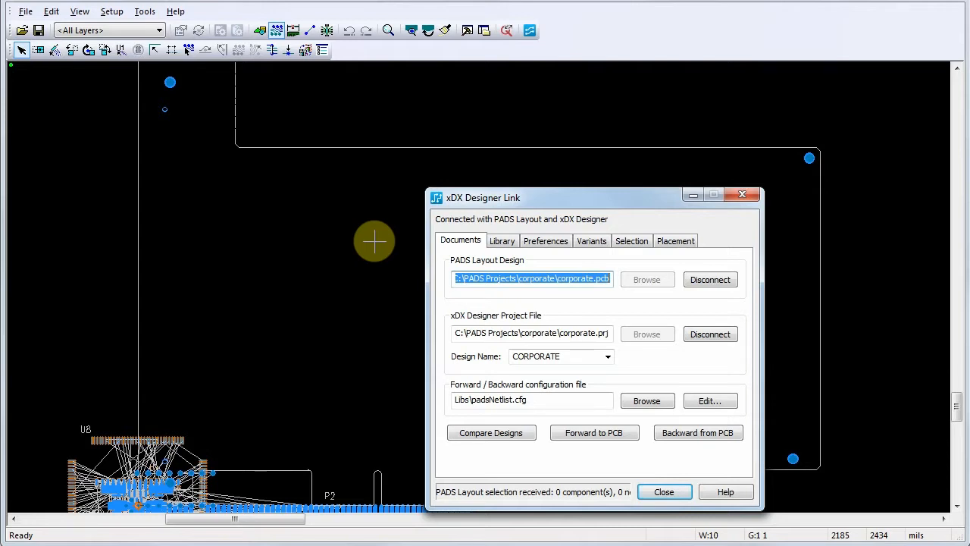
# - In the Selection settings, set the PADS Layout reaction to passed selections to None
pyautogui.click(630, 240)
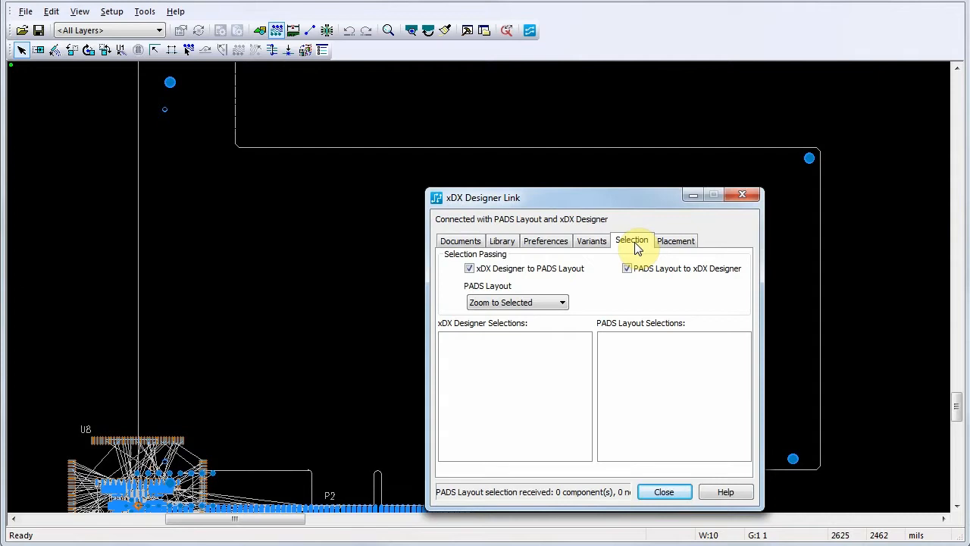
pyautogui.click(519, 301)
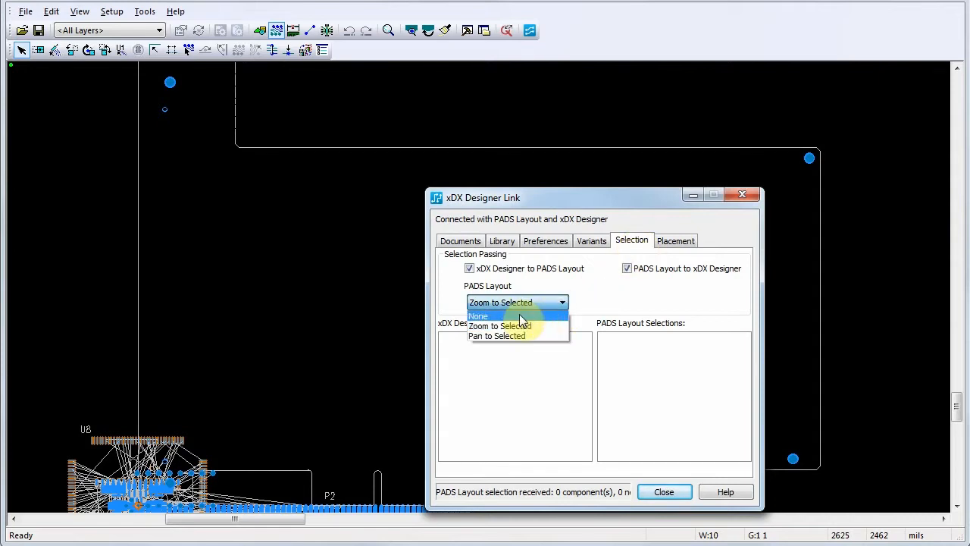
pyautogui.click(479, 317)
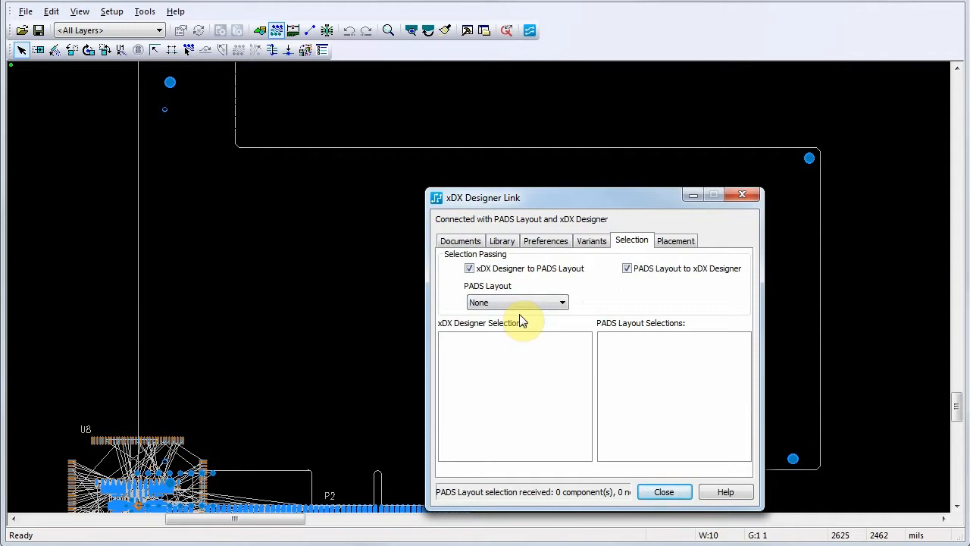
pyautogui.moveTo(482, 158)
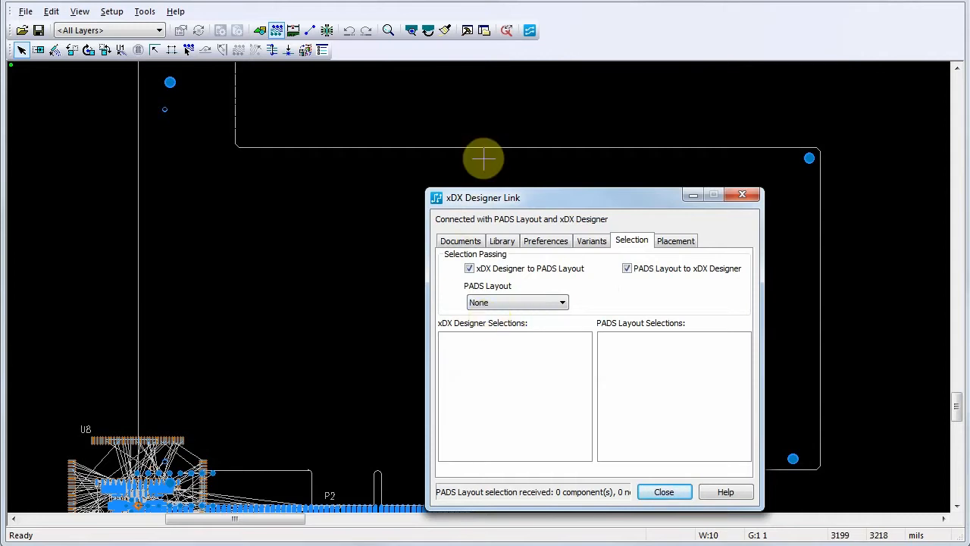
# - Close the xDX Designer Link dialog and set all grids to 50 with the GD command
pyautogui.click(664, 492)
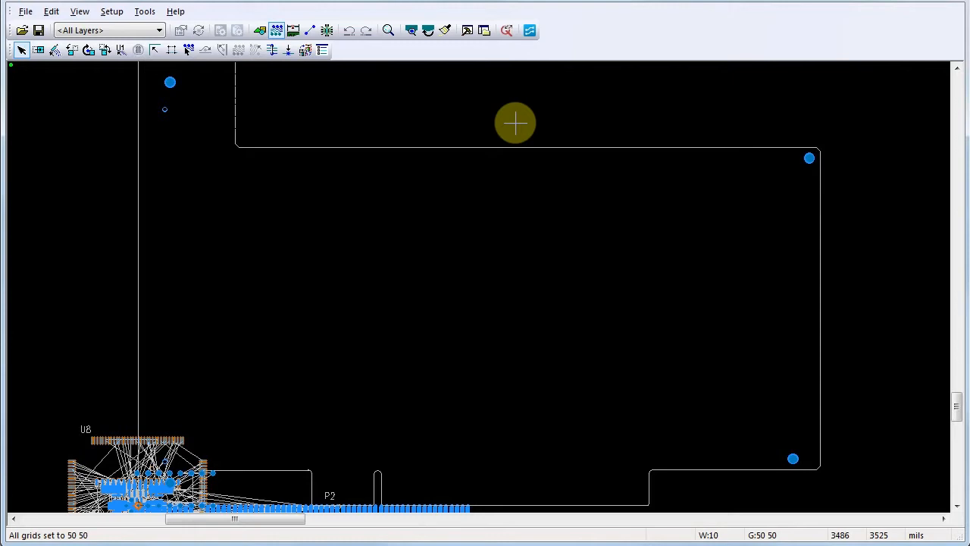
pyautogui.write('gd')
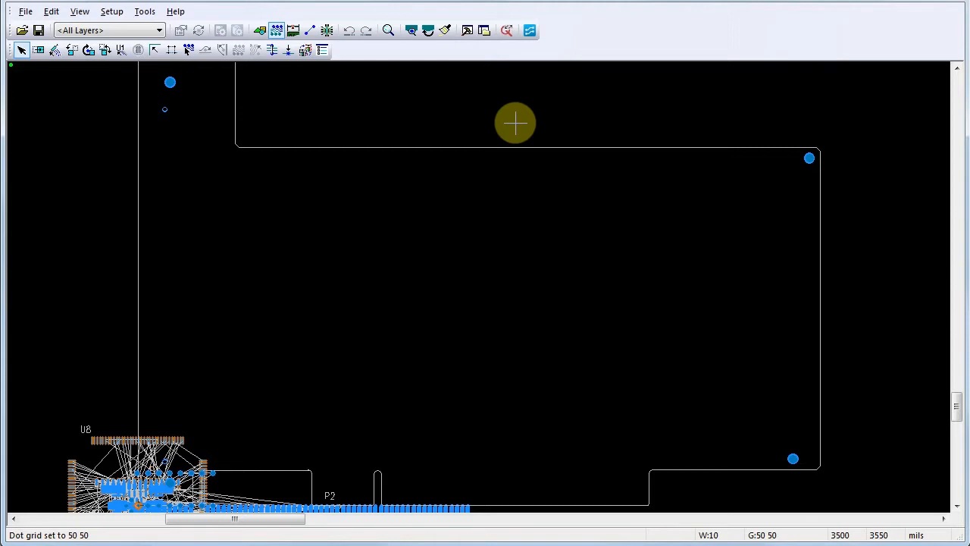
pyautogui.moveTo(501, 117)
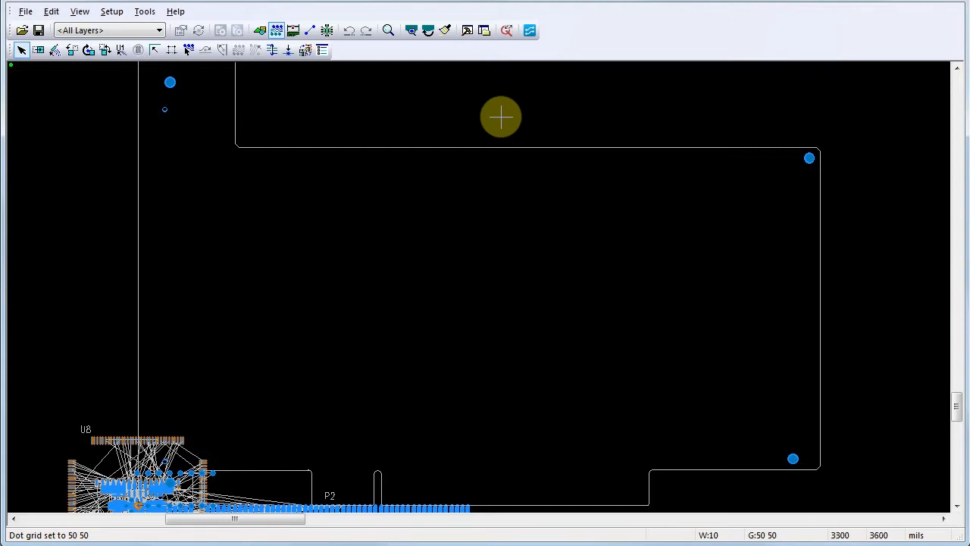
# - Run Tools > Disperse Components and confirm, dispersing 118 components beside the board outline
pyautogui.click(144, 10)
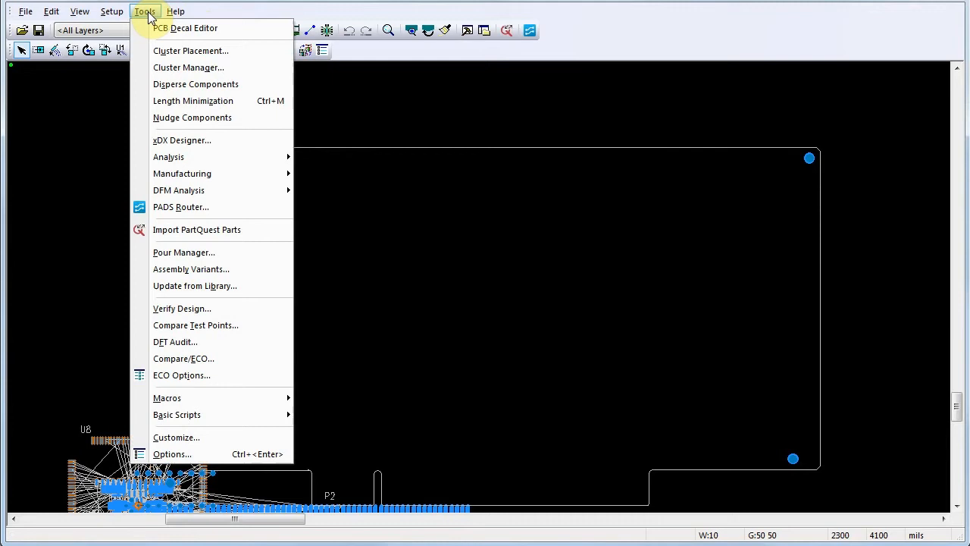
pyautogui.click(196, 85)
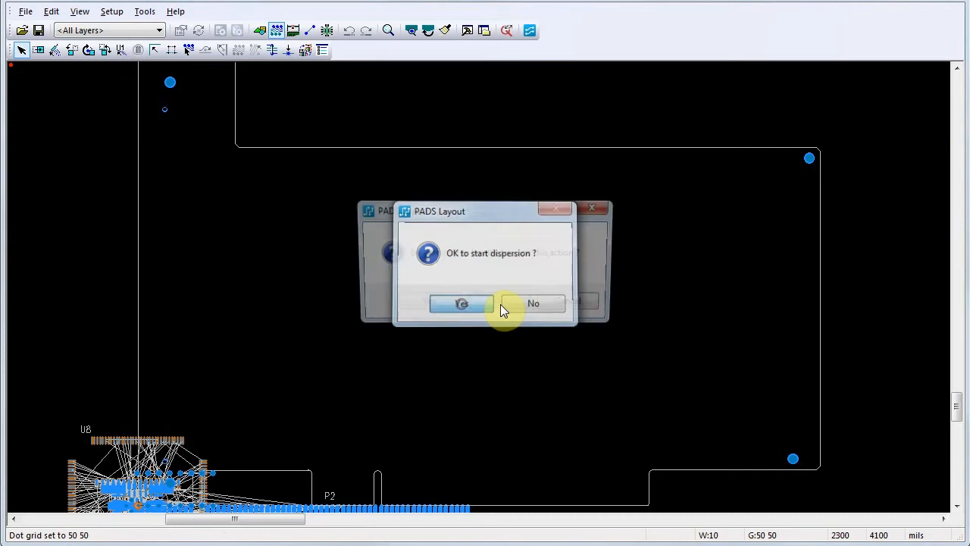
pyautogui.click(461, 303)
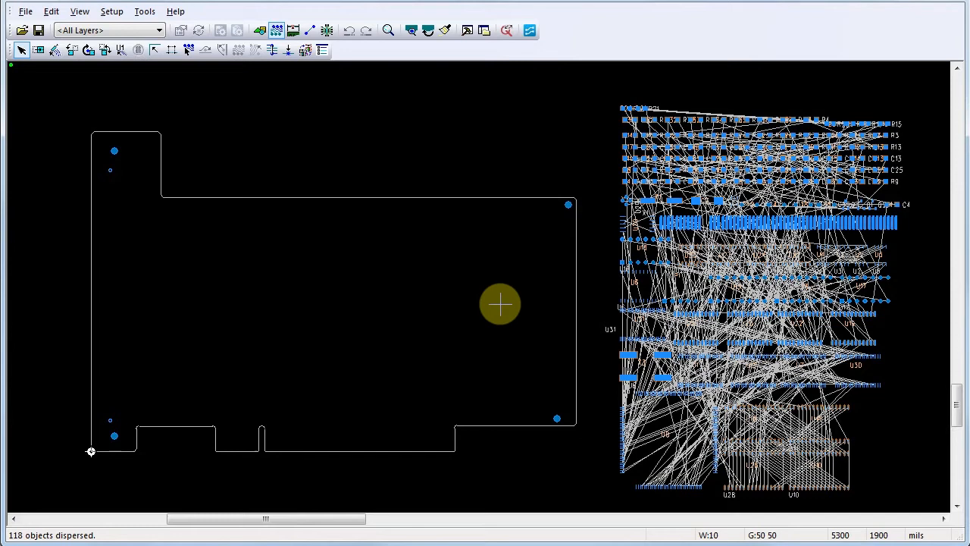
pyautogui.moveTo(369, 208)
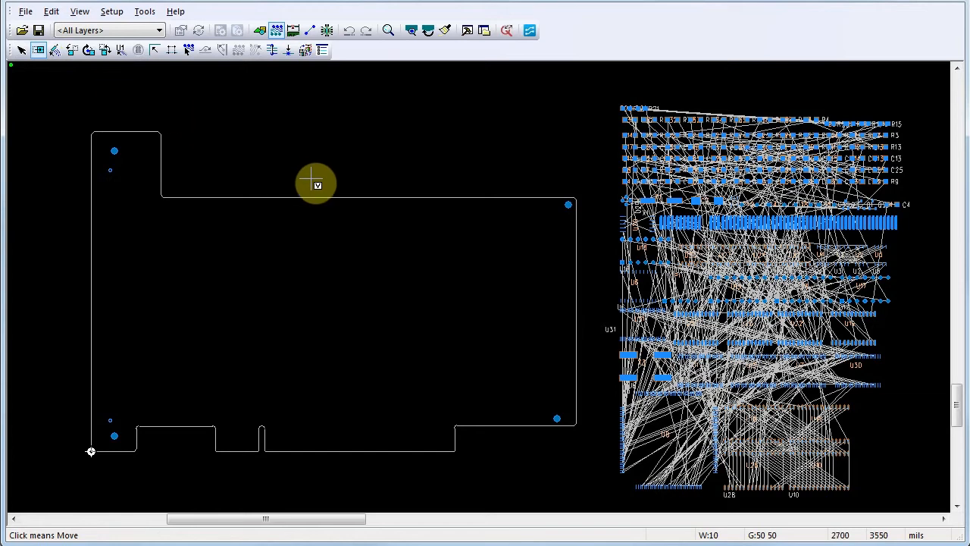
pyautogui.moveTo(367, 248)
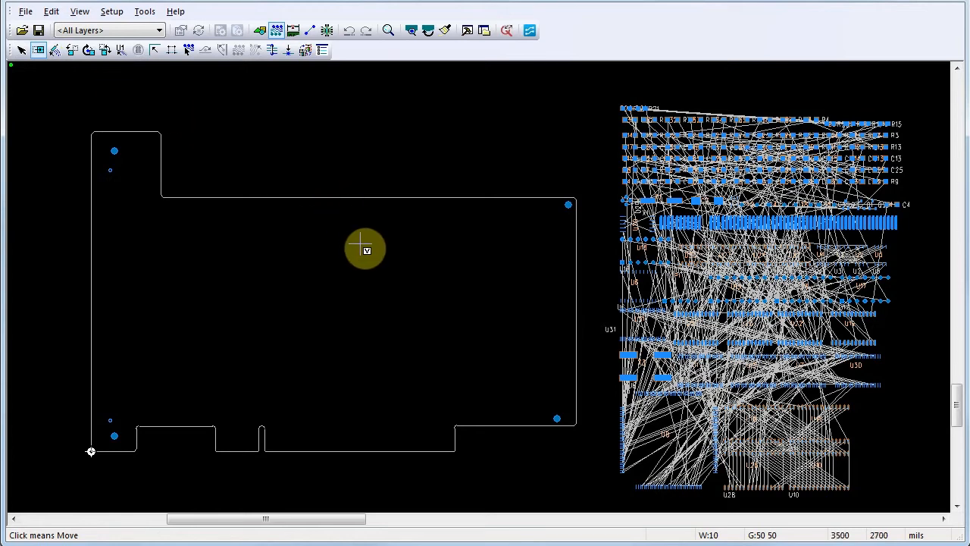
pyautogui.moveTo(428, 440)
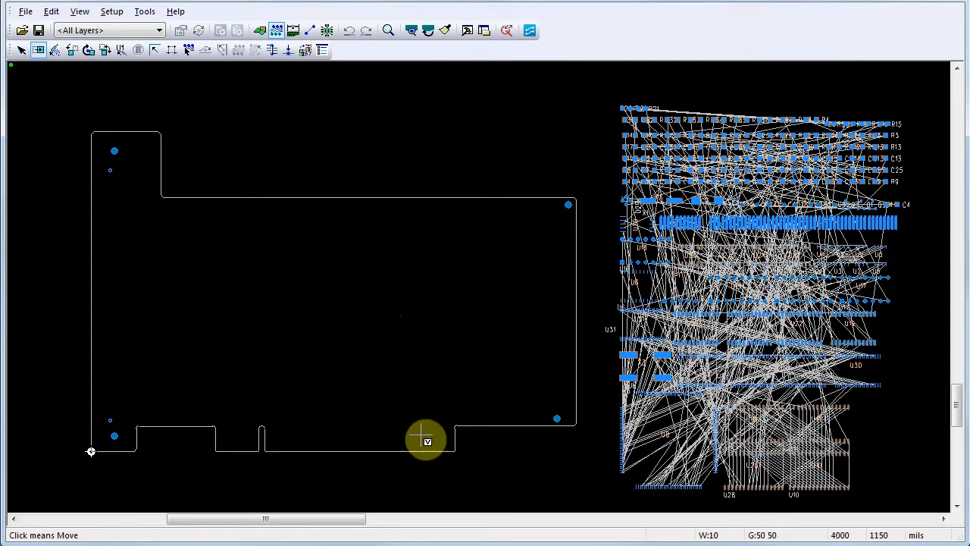
pyautogui.moveTo(424, 439)
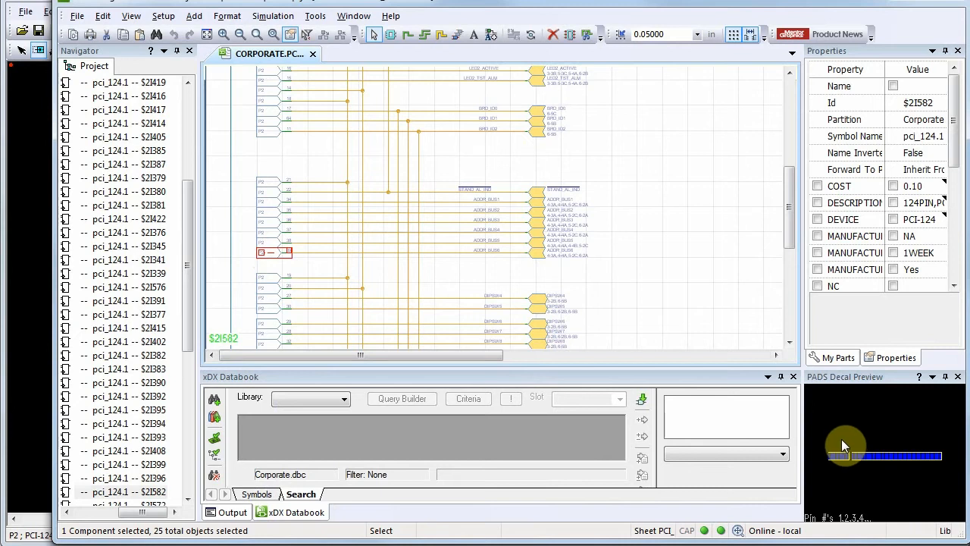
pyautogui.moveTo(803, 438)
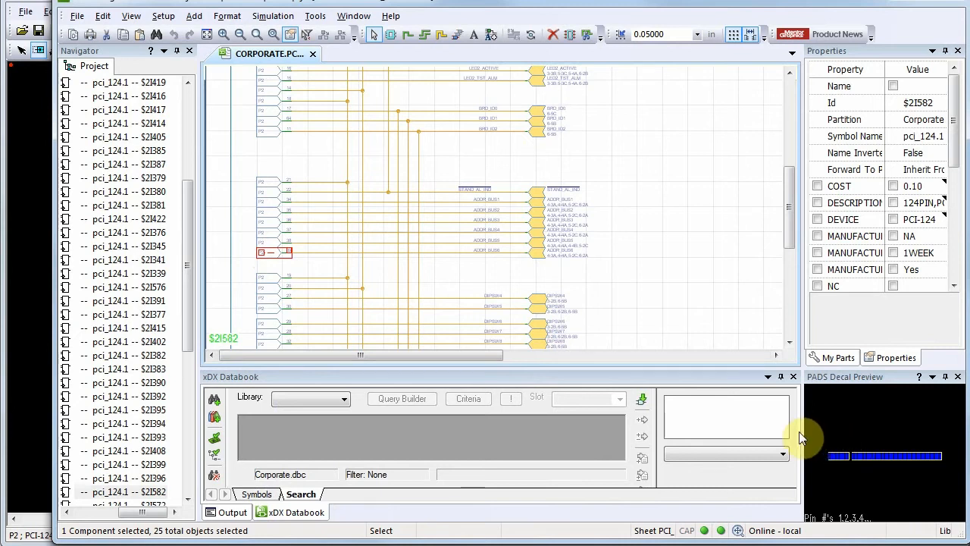